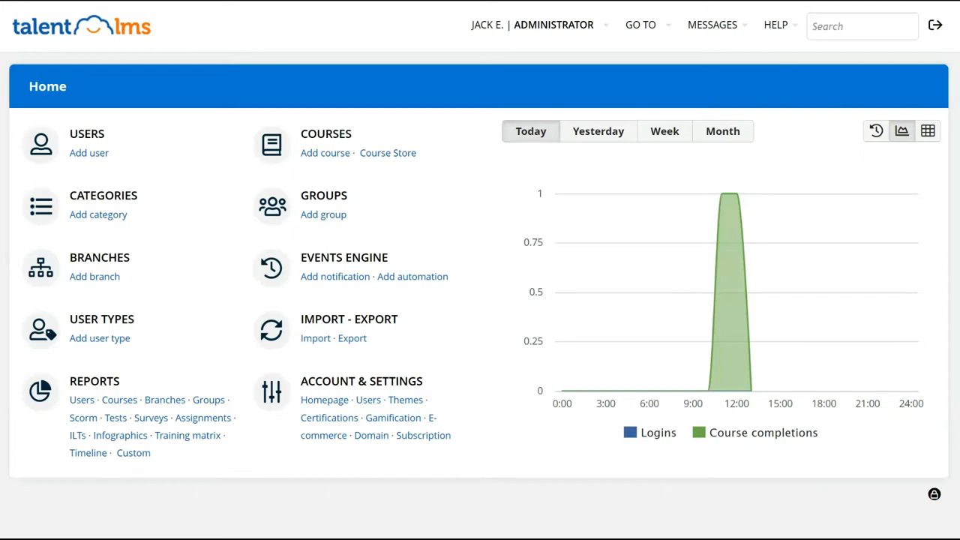
- Reach the BambooHR integration section in Account & Settings
click(530, 24)
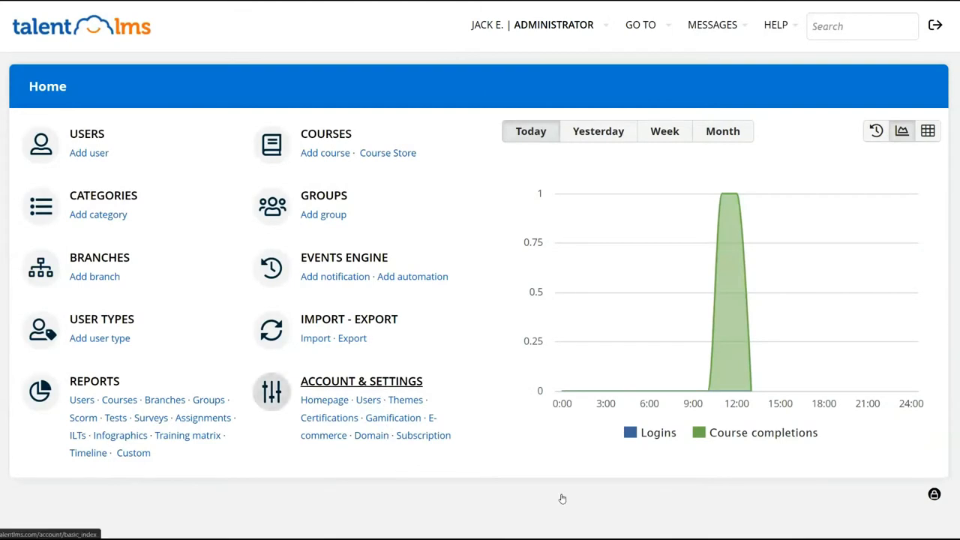
click(360, 381)
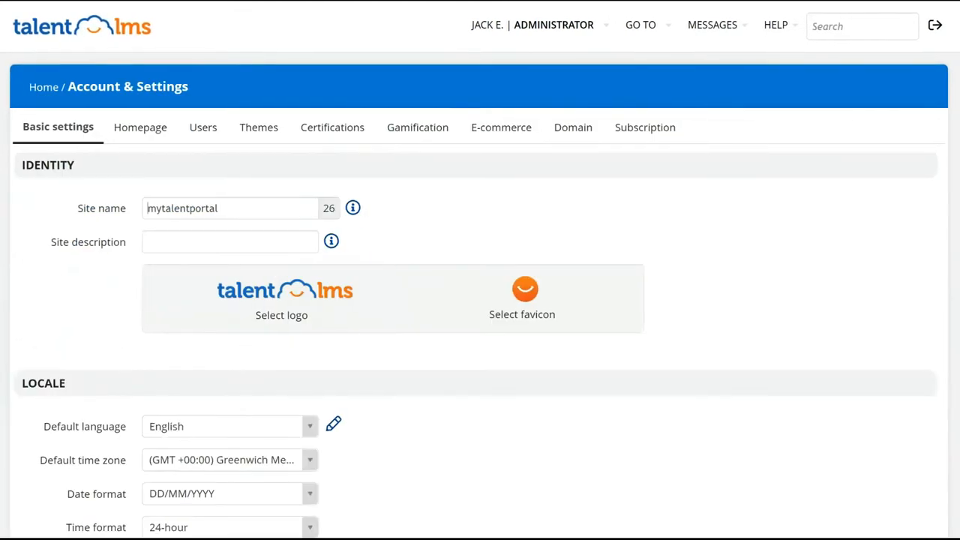
scroll(down, 3)
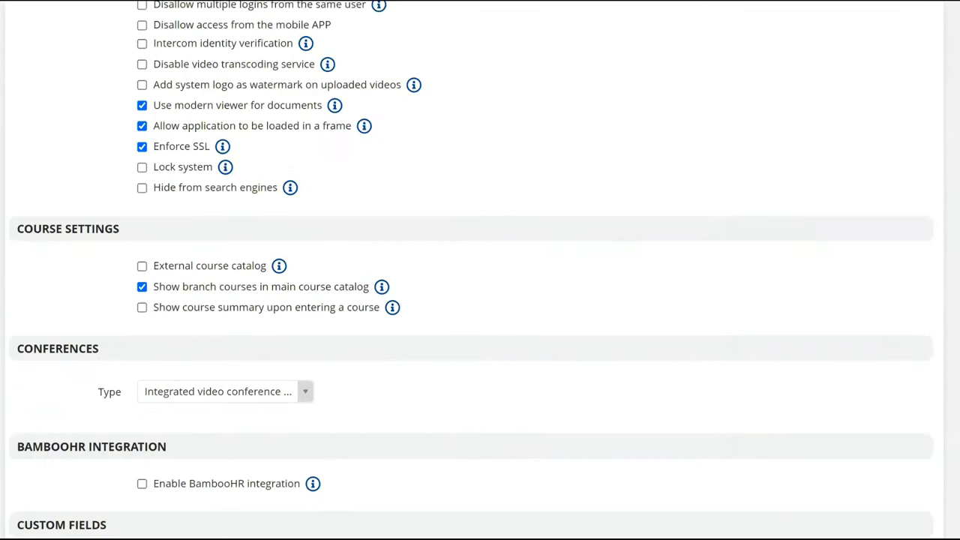
scroll(down, 3)
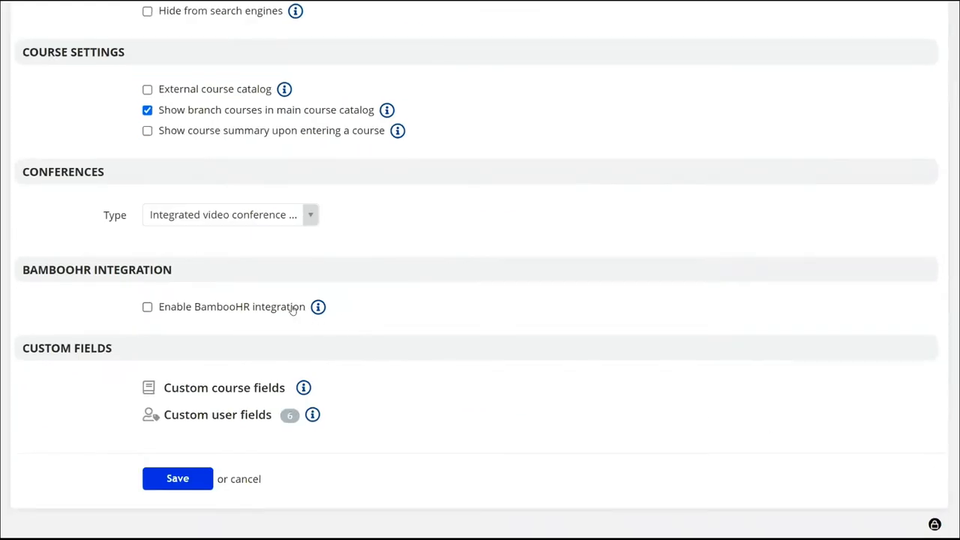
- Enable BambooHR integration with subdomain talentlmssandbox1 and save the settings
click(147, 306)
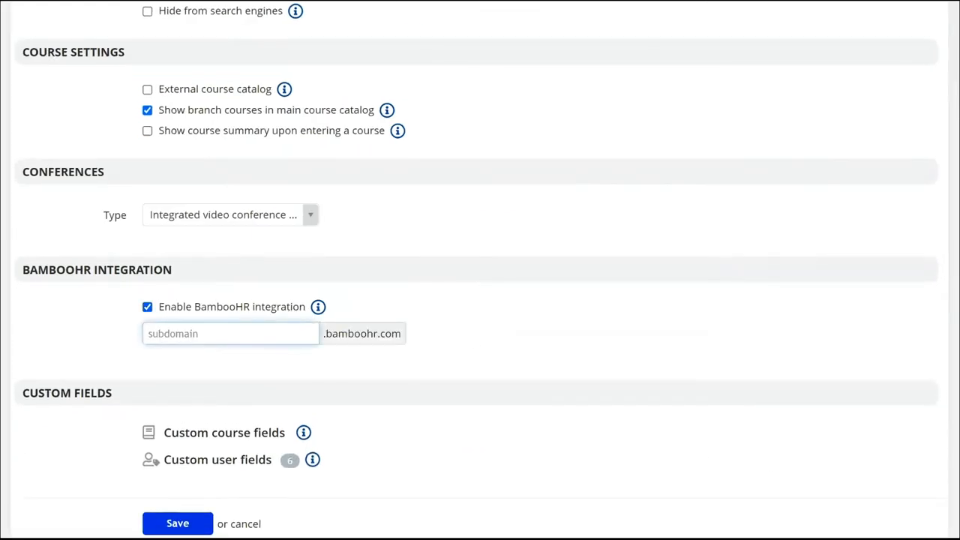
text(talentlmssandbox1)
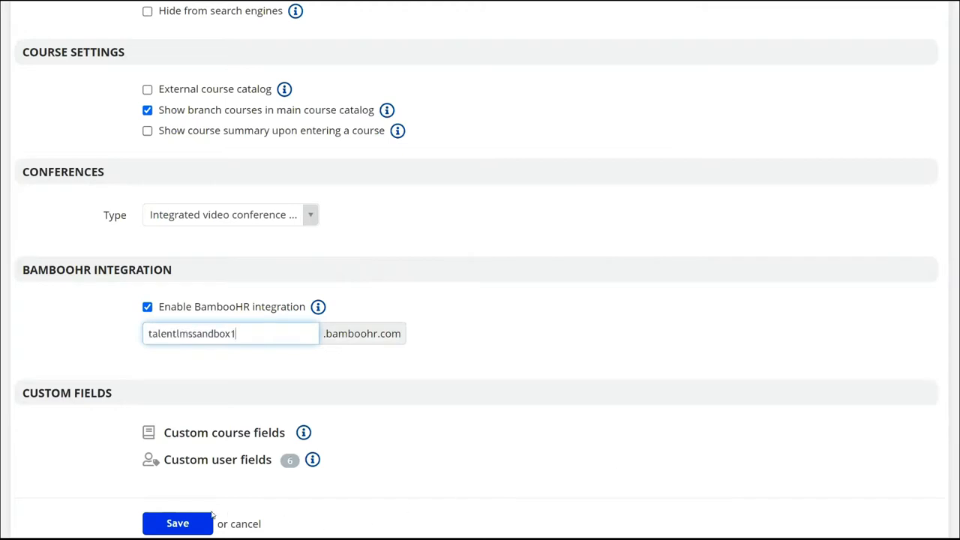
click(177, 521)
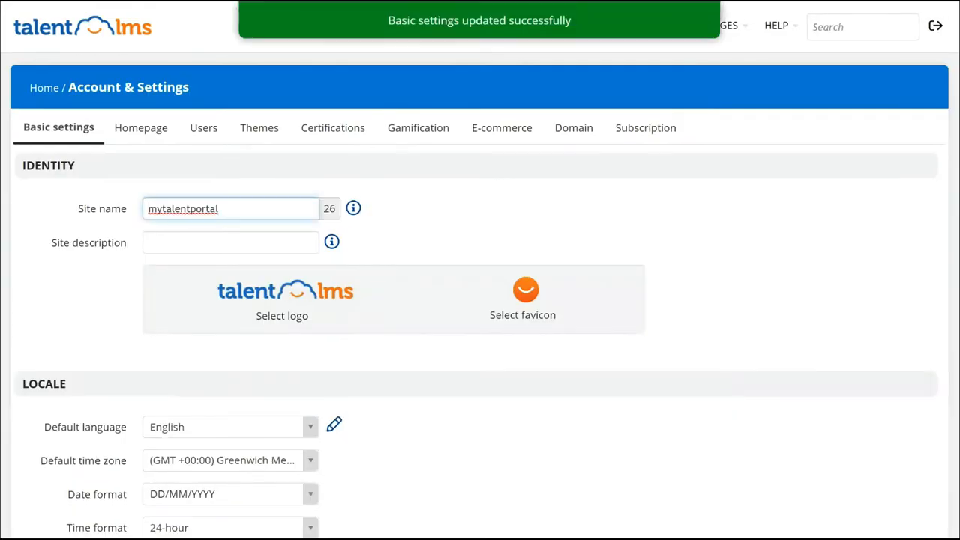
- Connect to the BambooHR account and sign in to BambooHR to authorise it
scroll(down, 3)
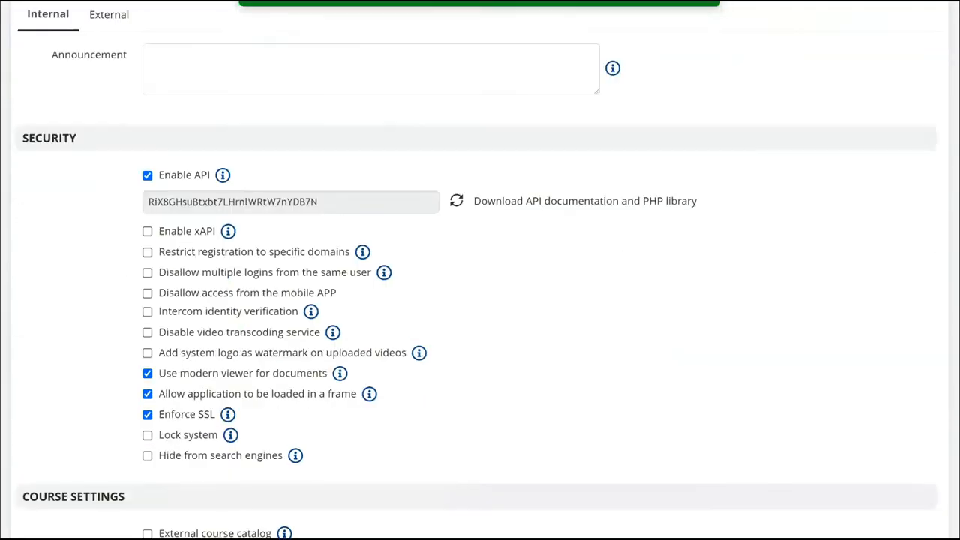
scroll(down, 3)
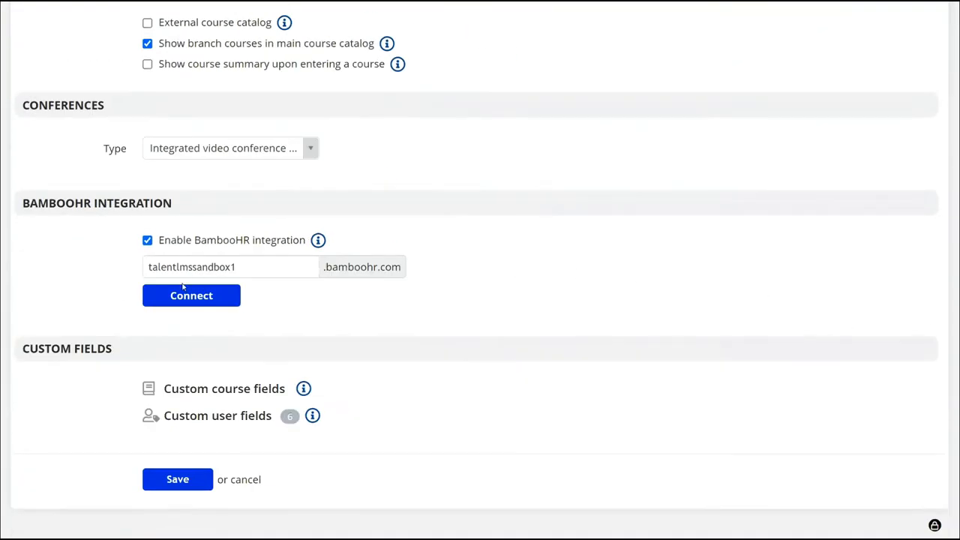
click(191, 294)
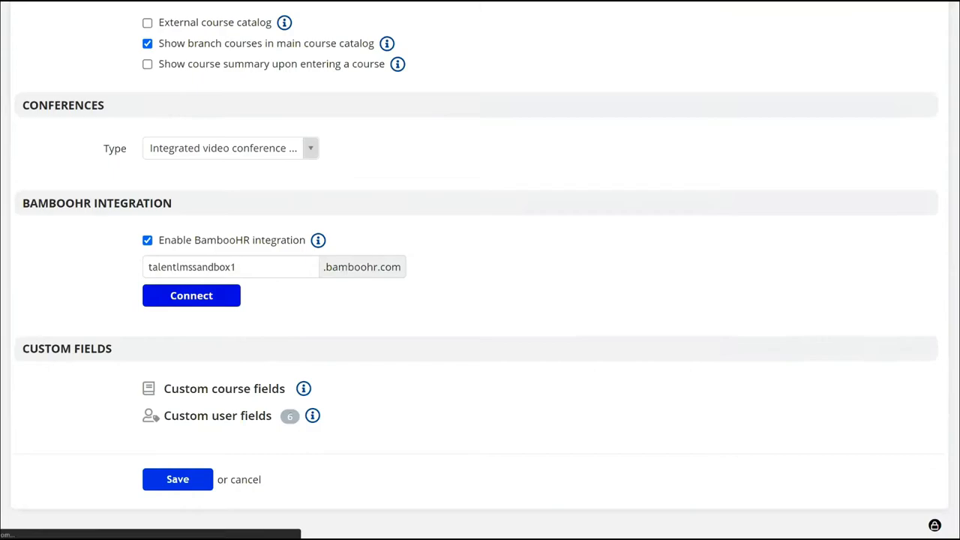
click(192, 294)
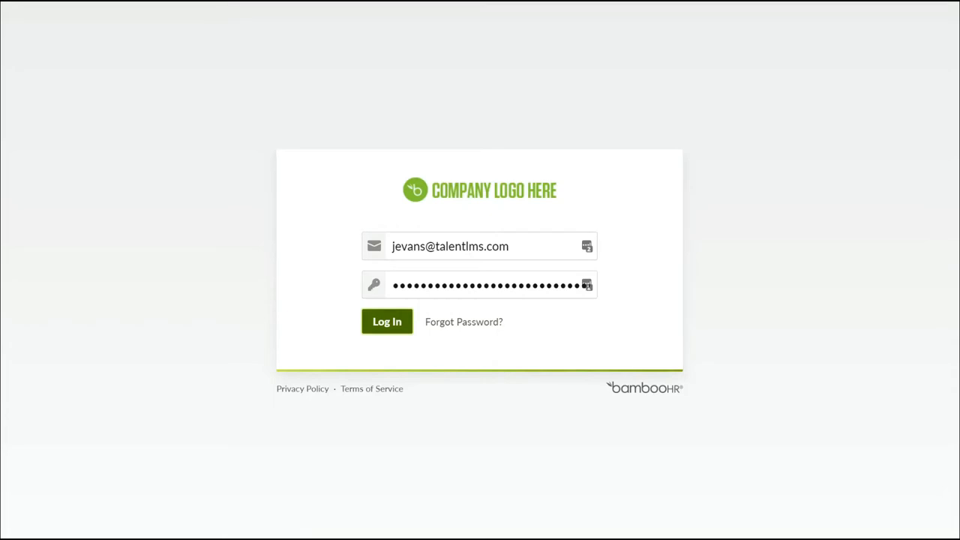
click(387, 321)
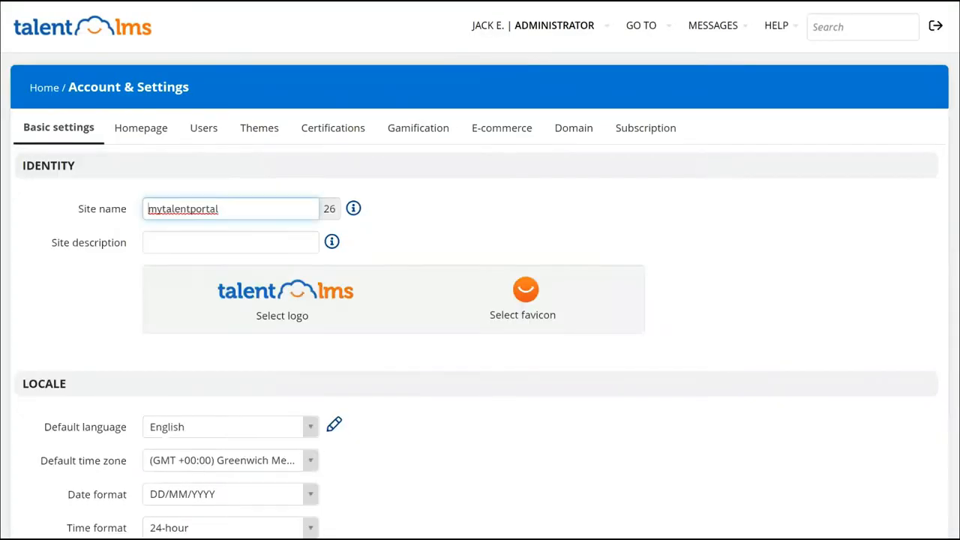
- Sync BambooHR employees so they appear as TalentLMS learner accounts
scroll(down, 3)
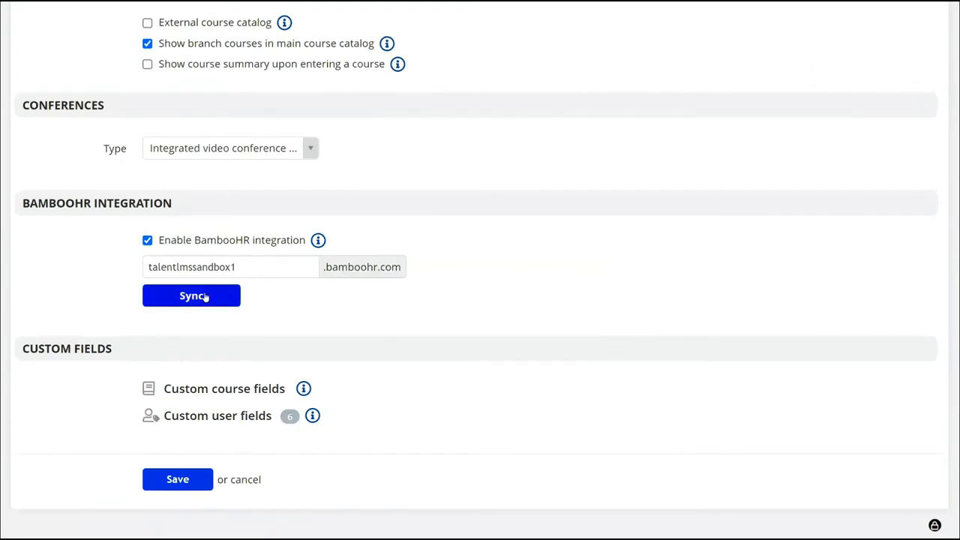
click(192, 294)
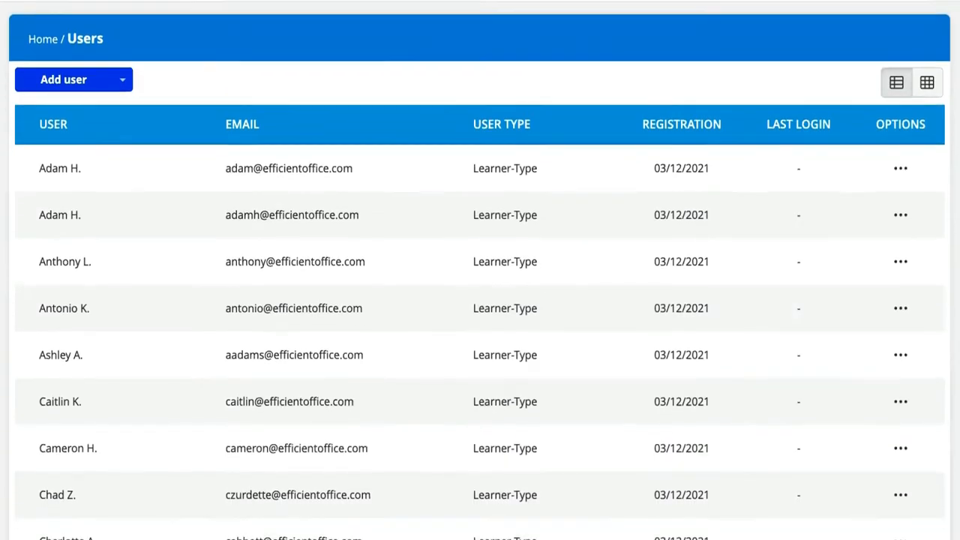
- Scroll through the Users list to review the imported learners
scroll(down, 3)
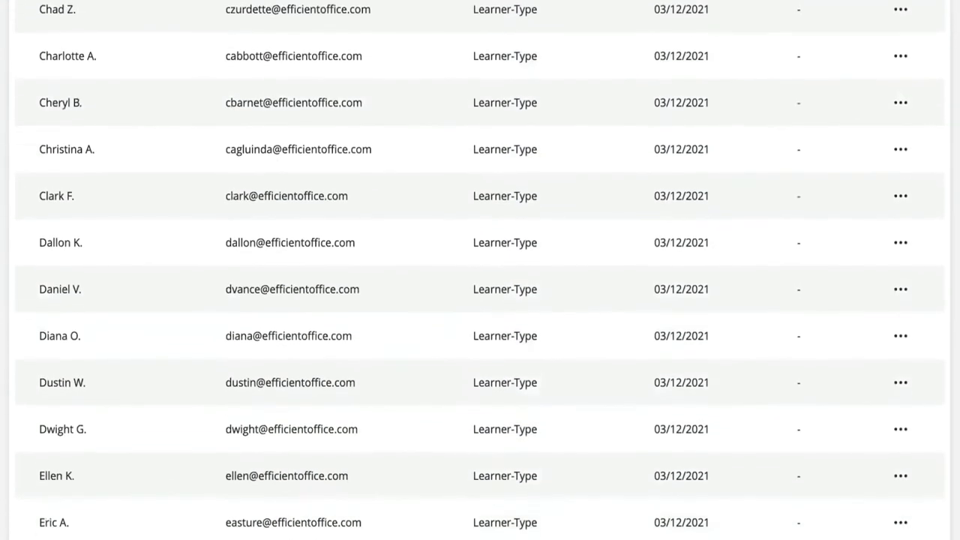
scroll(down, 3)
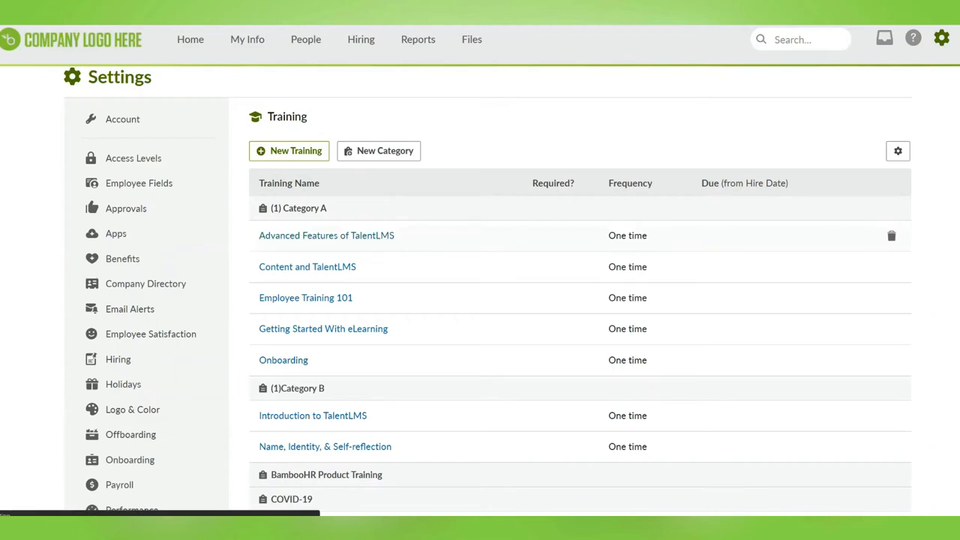
- View the Advanced Features of TalentLMS training in BambooHR, then Onboarding's Users & Progress
click(327, 234)
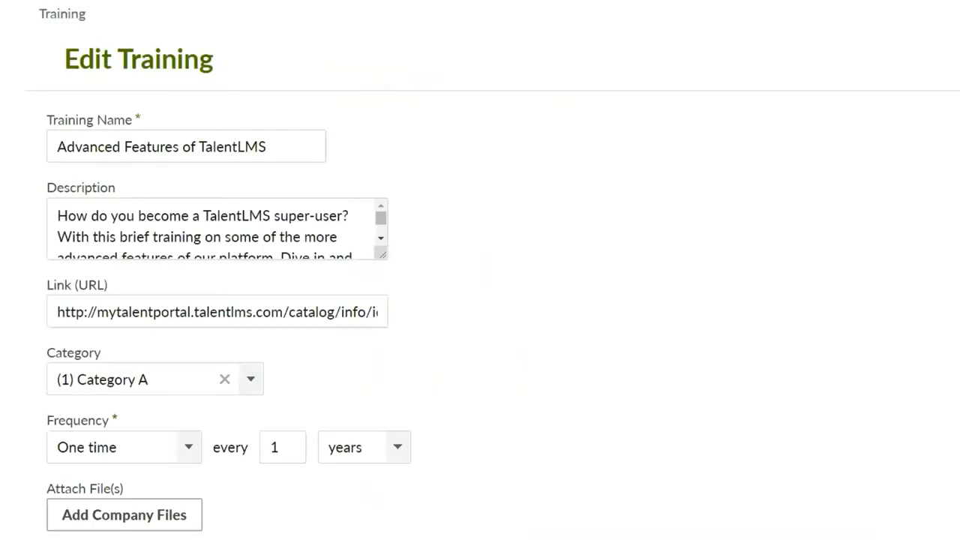
click(185, 147)
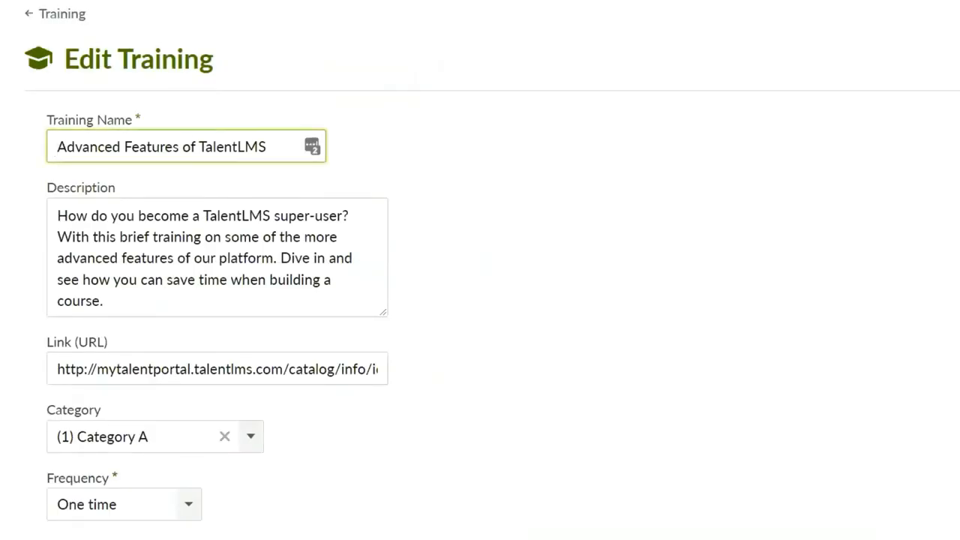
scroll(down, 3)
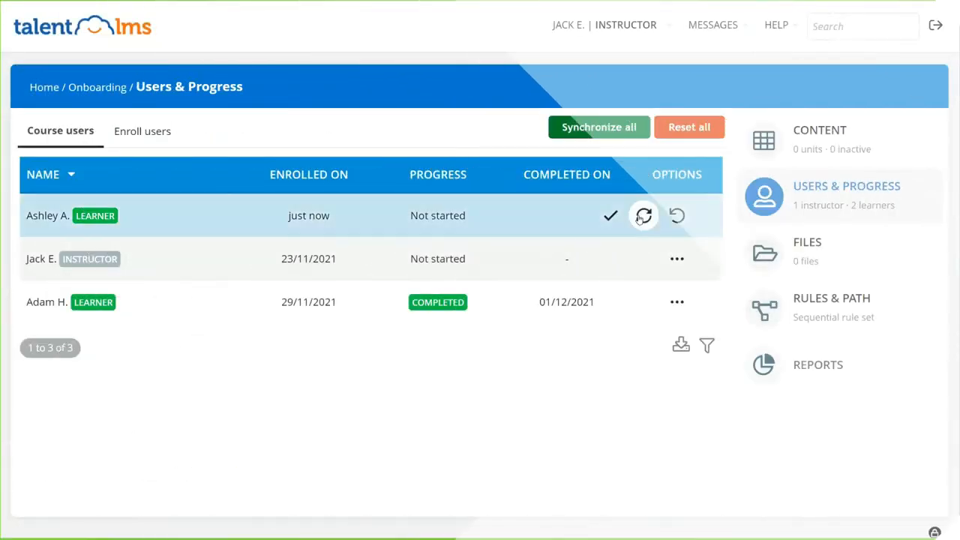
click(610, 215)
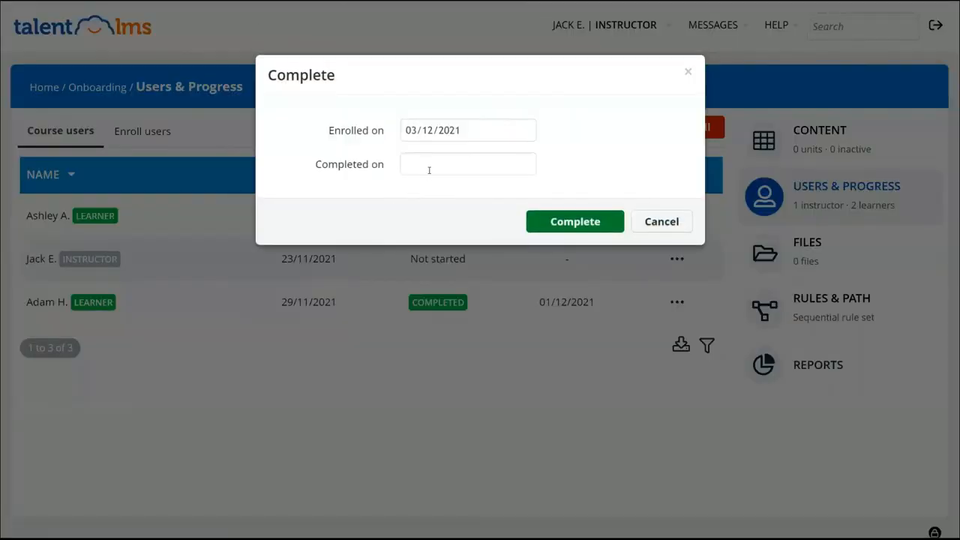
click(468, 164)
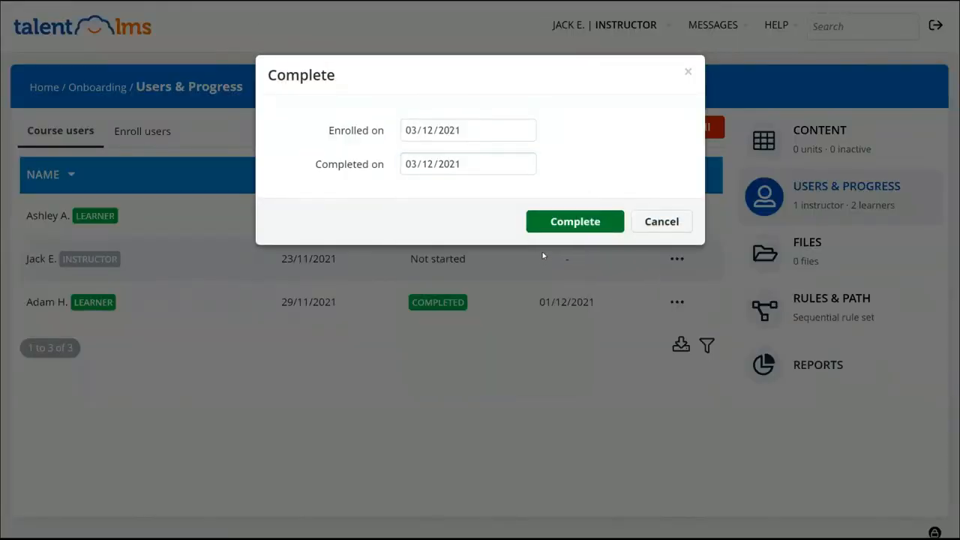
click(574, 222)
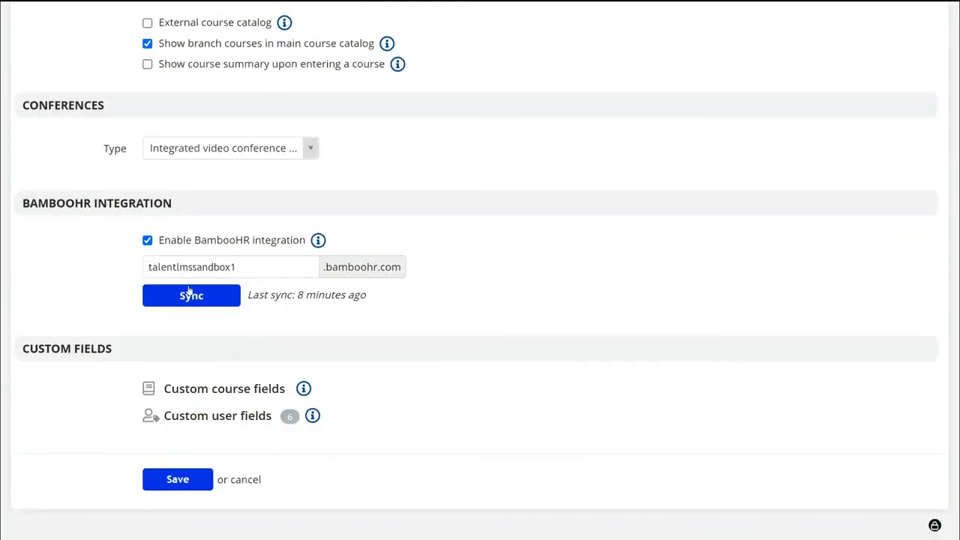
click(191, 294)
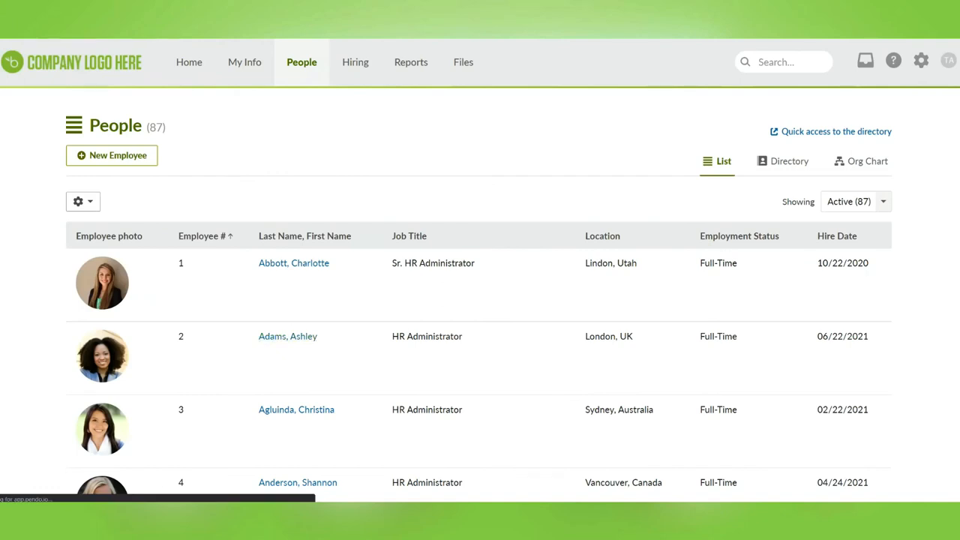
click(288, 336)
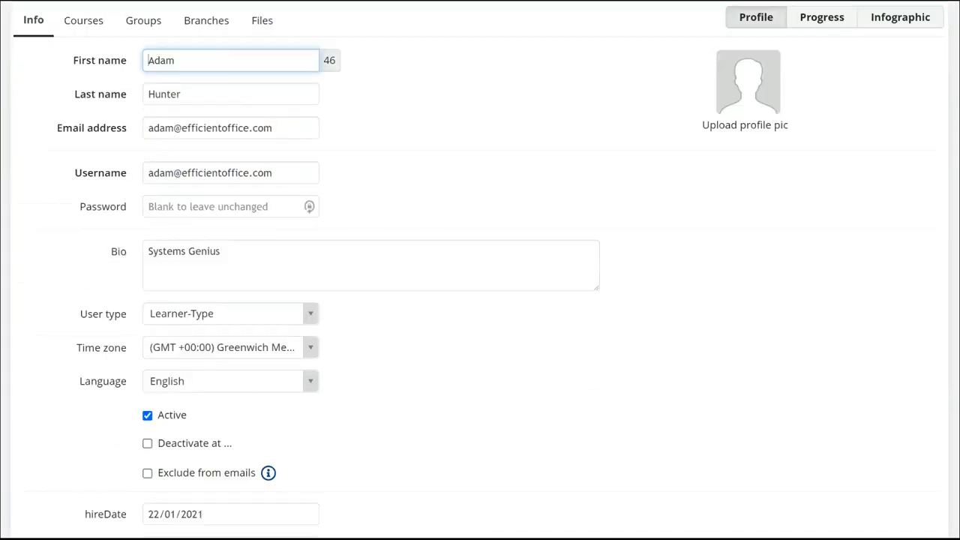
scroll(down, 3)
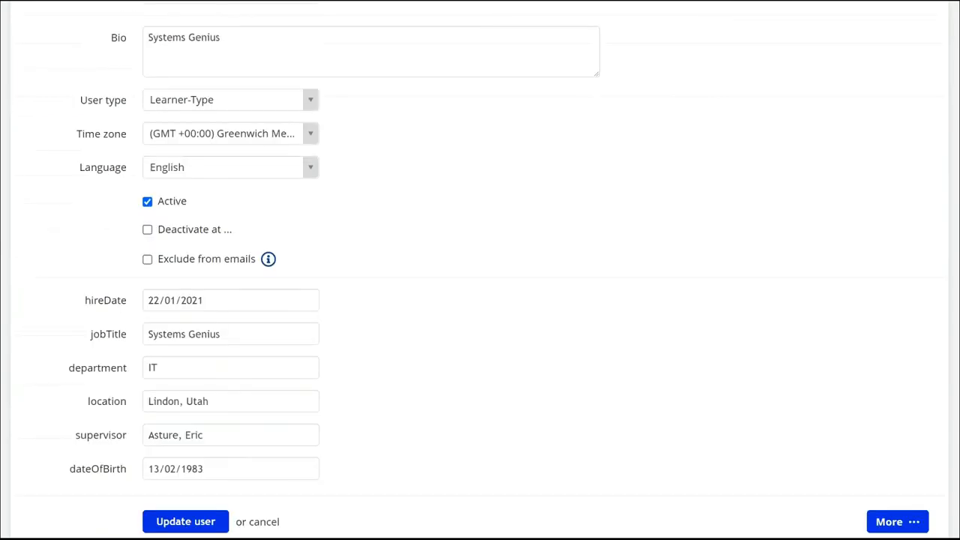
scroll(down, 3)
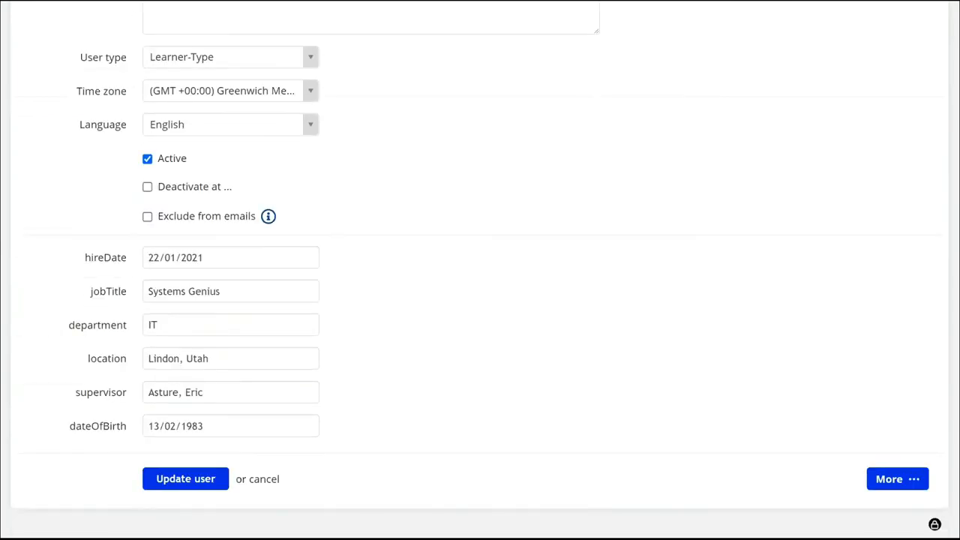